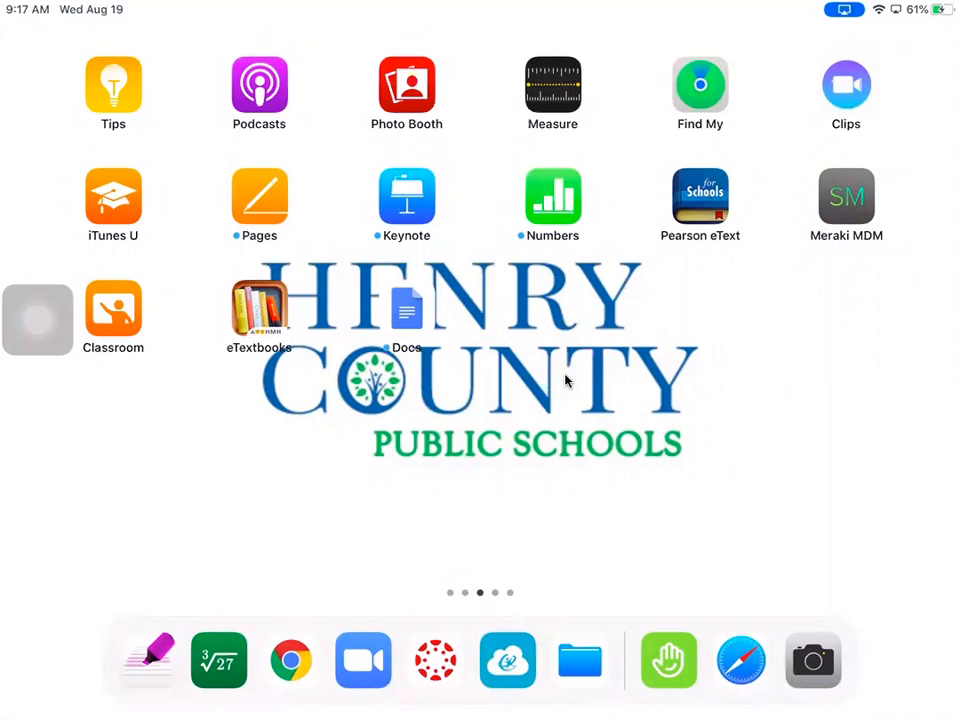
mouse_move(525, 627)
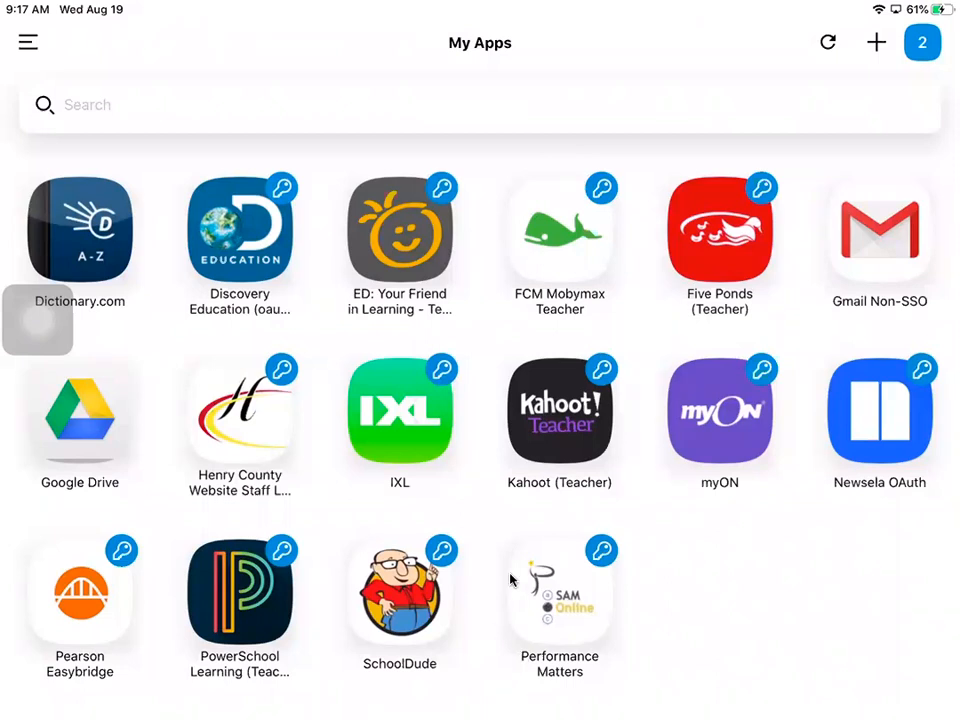
mouse_move(528, 592)
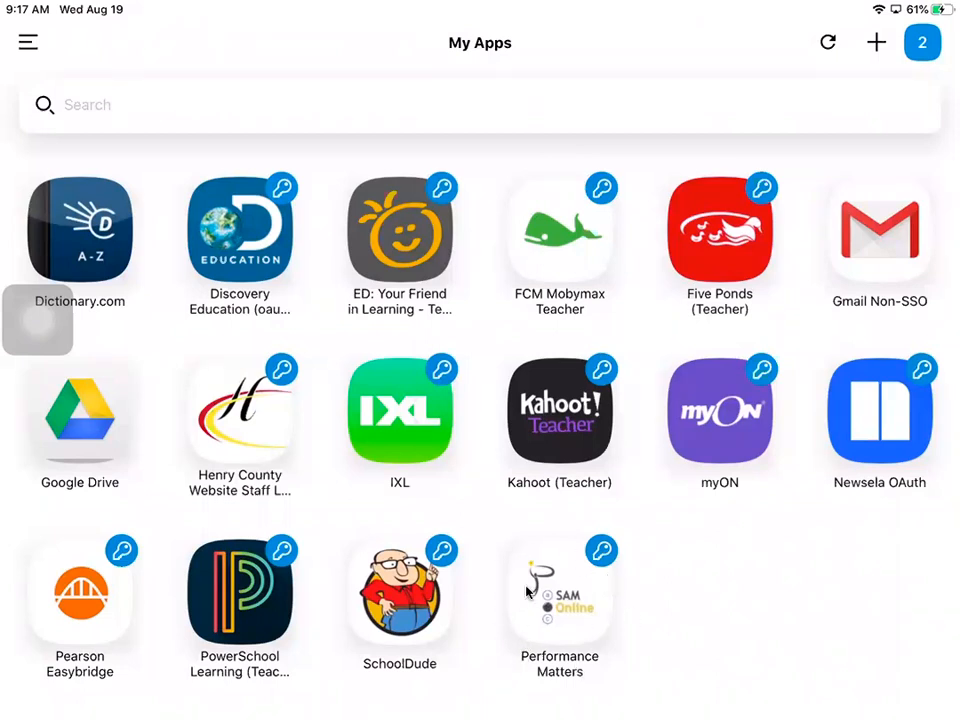
mouse_move(519, 673)
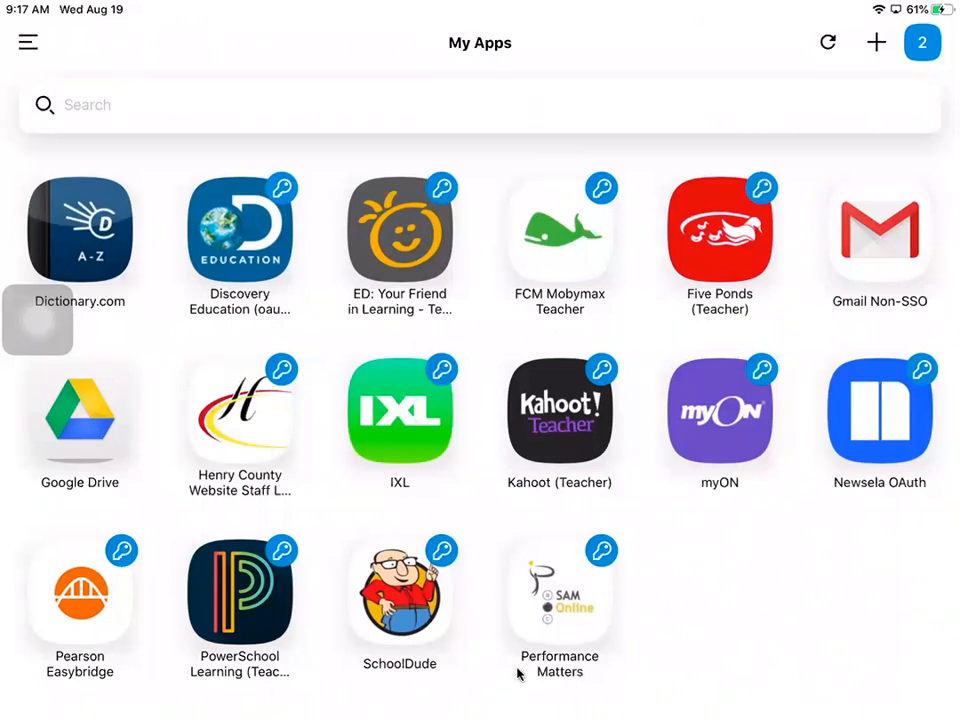
mouse_move(563, 588)
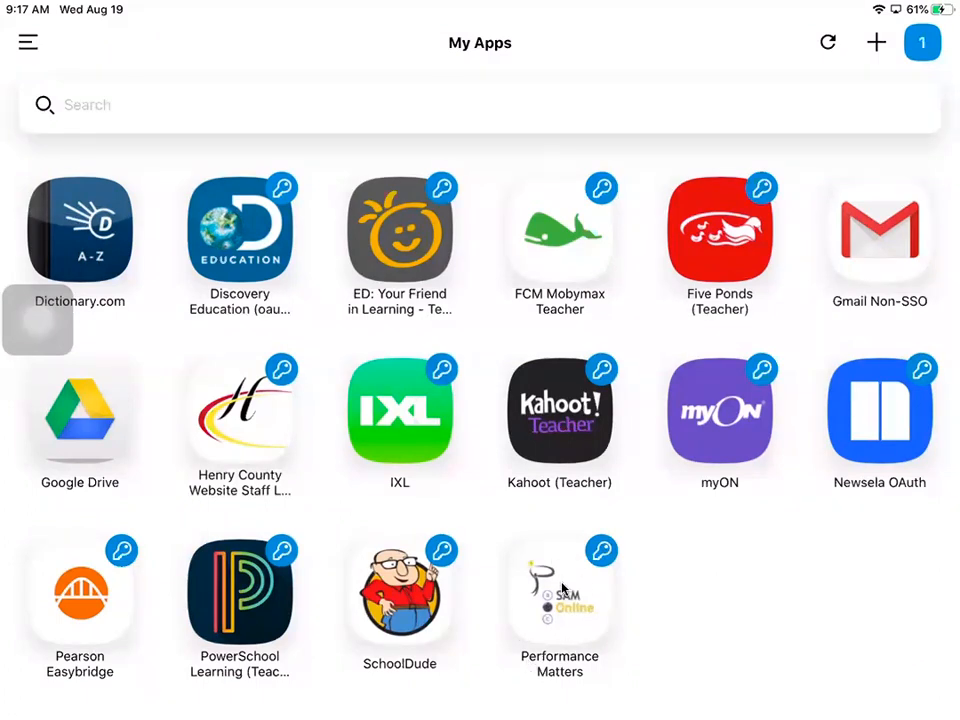
- Open the Performance Matters tile to show its Student Login sign-in page
click(559, 598)
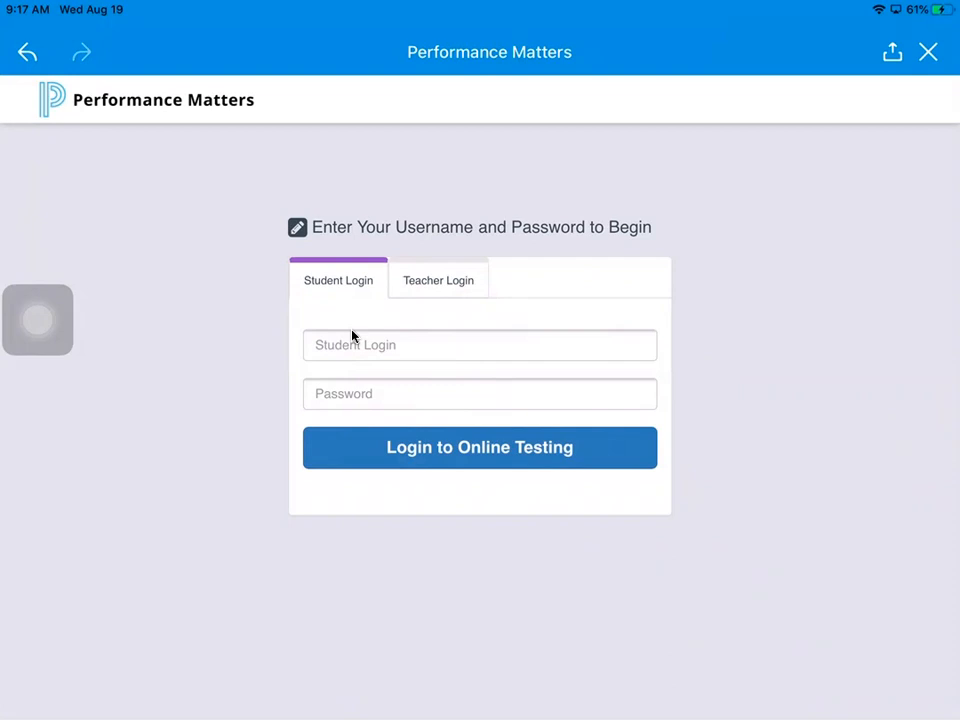
mouse_move(400, 362)
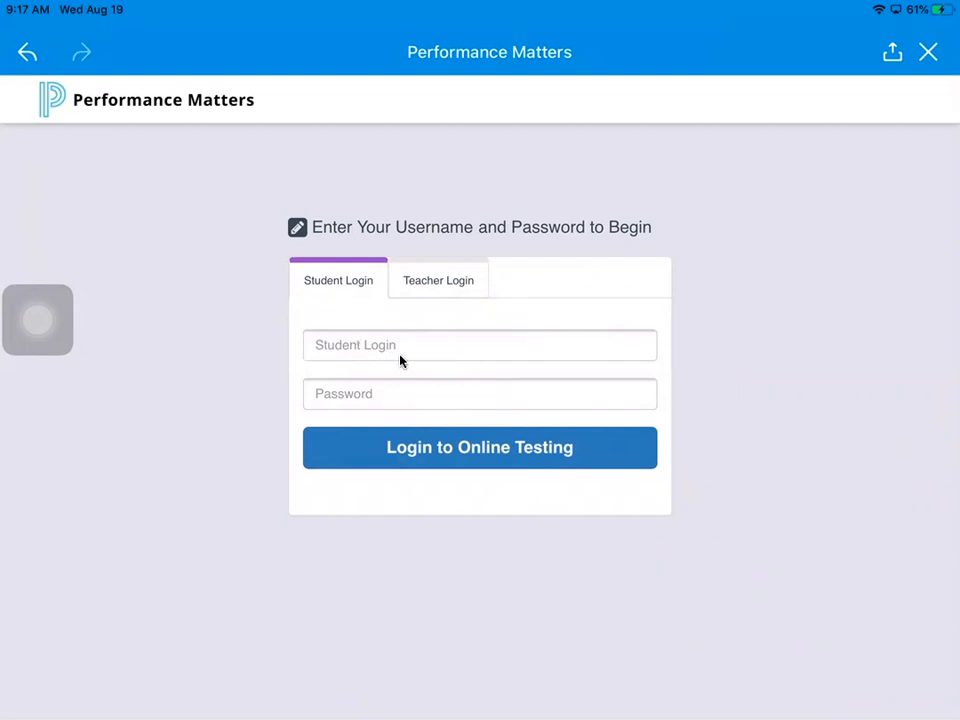
mouse_move(443, 346)
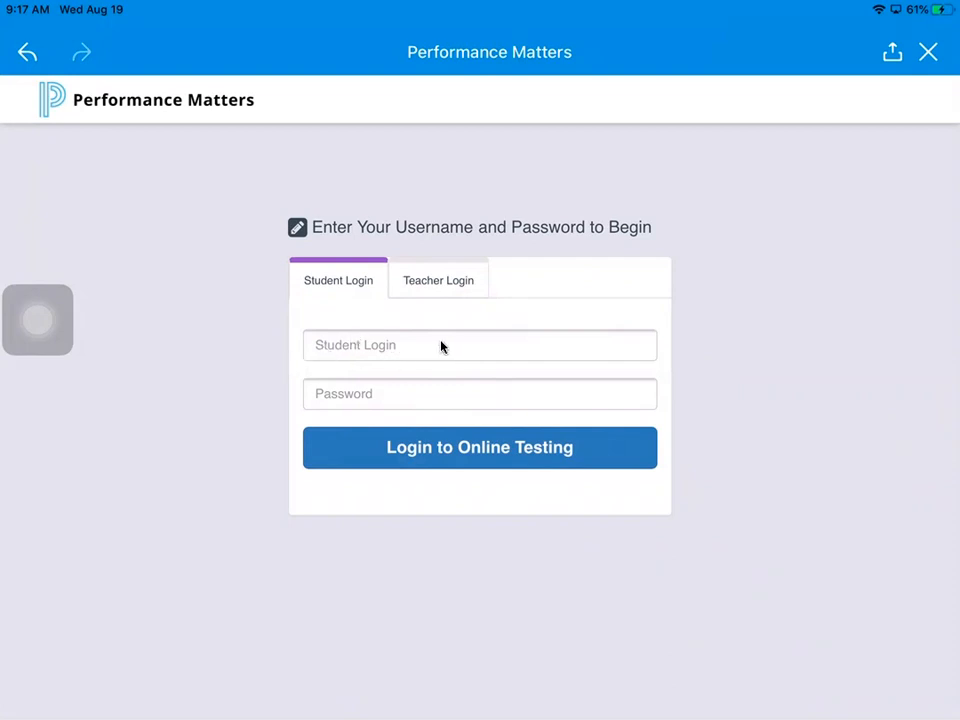
mouse_move(388, 393)
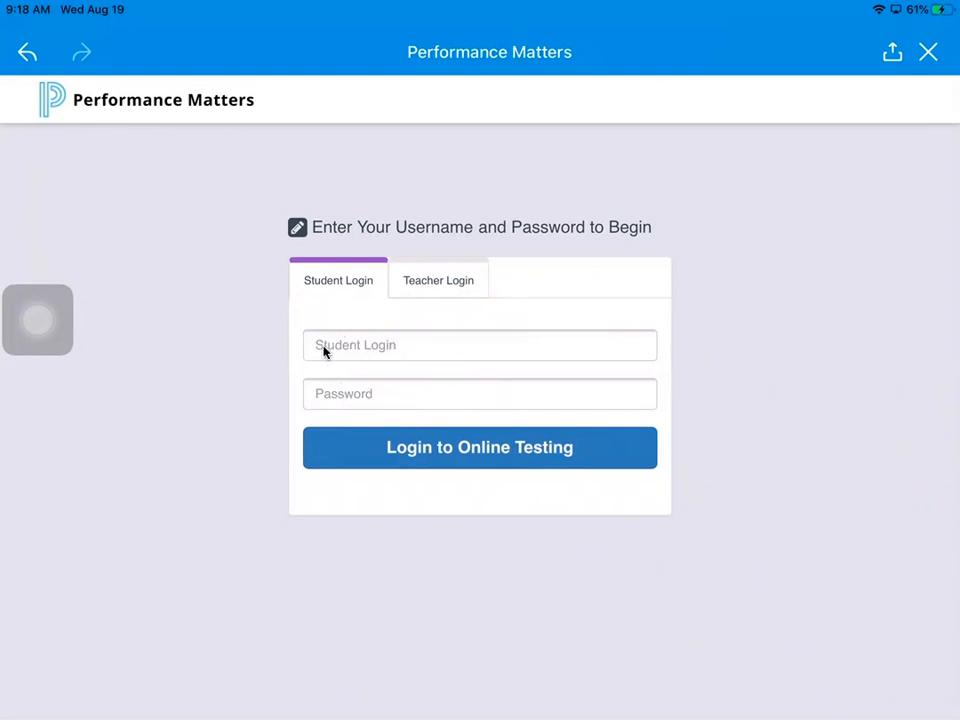
mouse_move(320, 398)
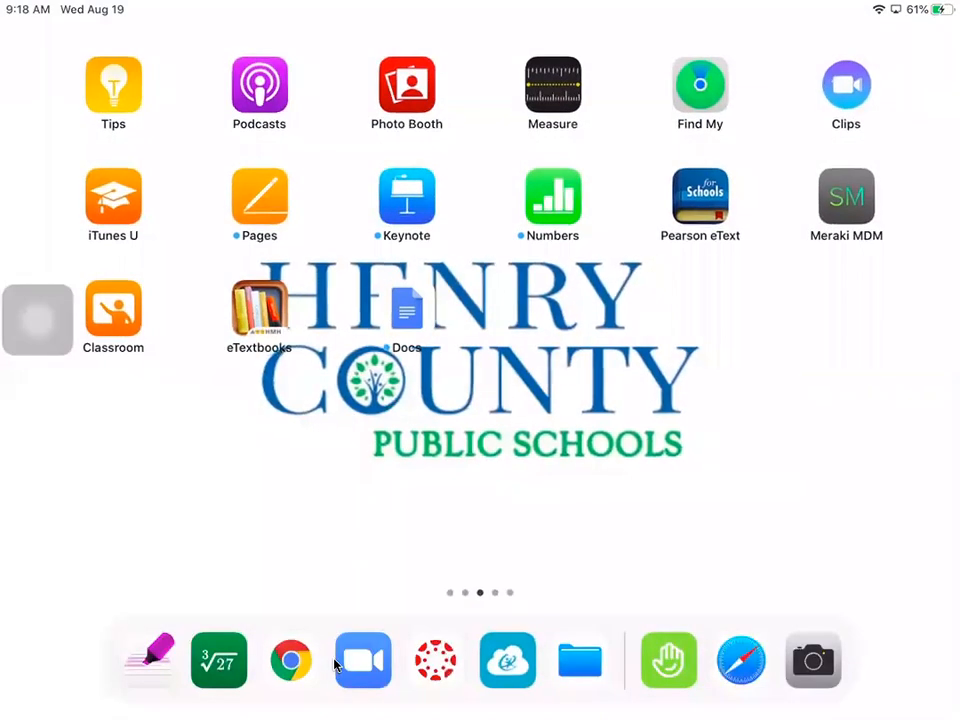
mouse_move(490, 665)
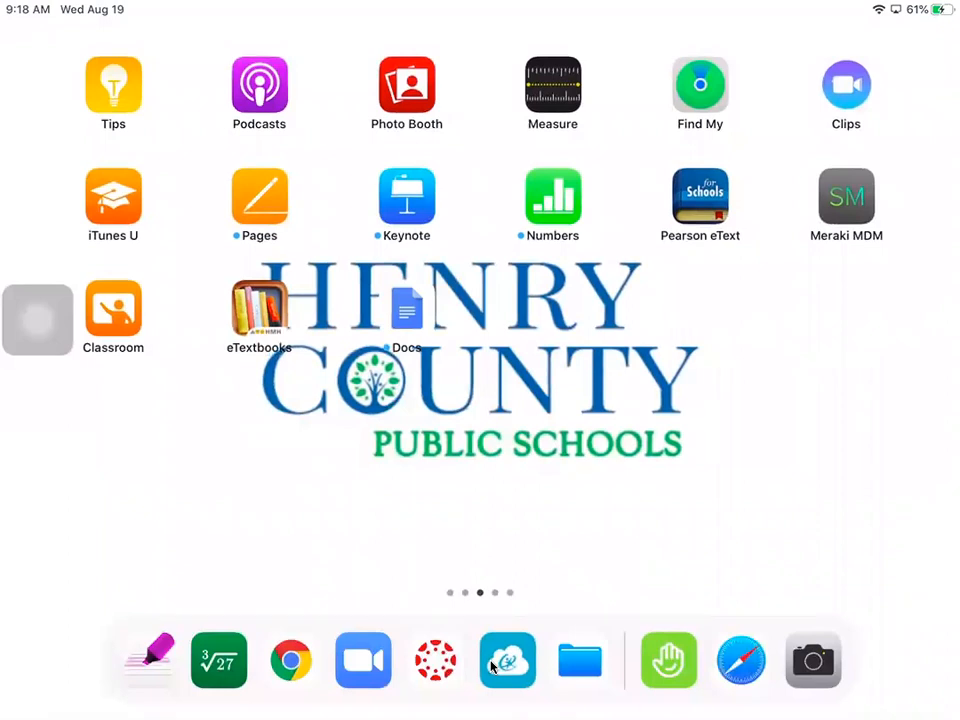
- Relaunch ClassLink from the dock to show the My Apps collection
click(507, 660)
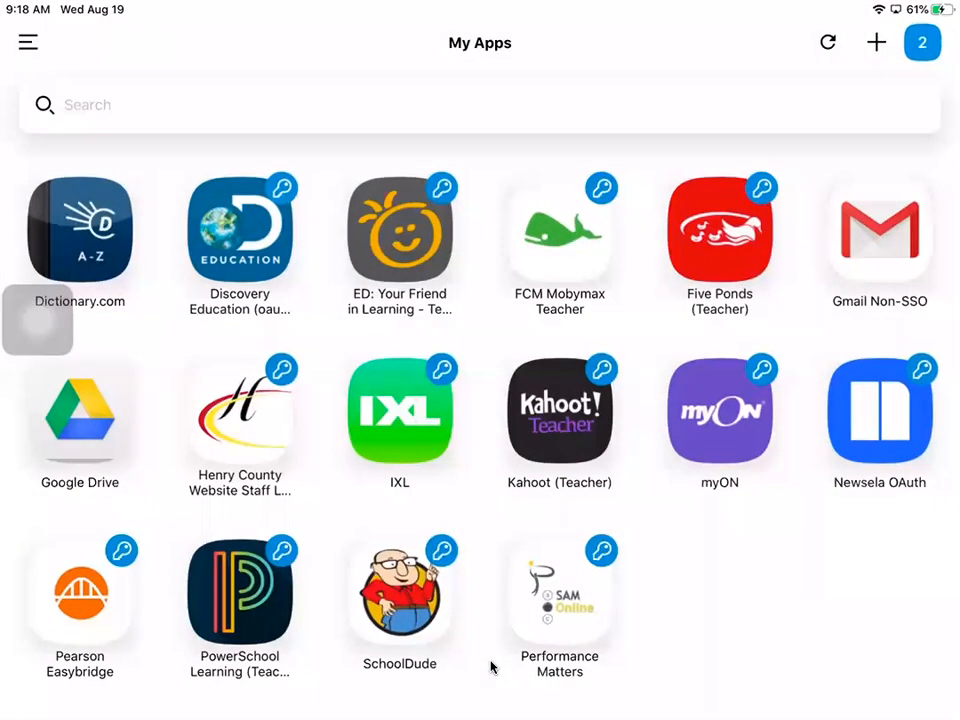
mouse_move(670, 580)
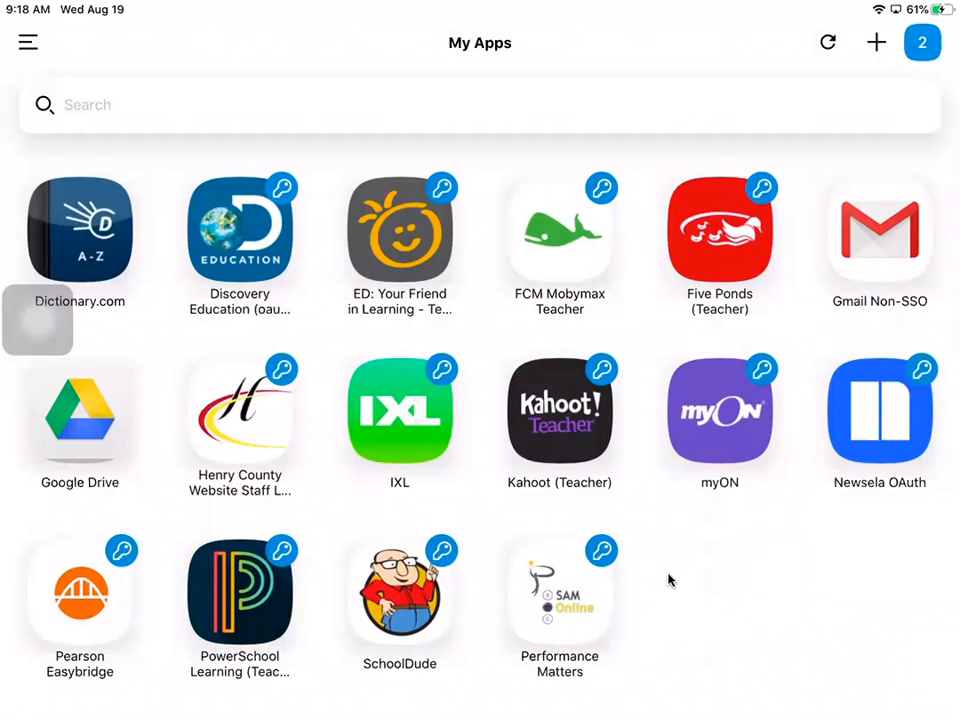
mouse_move(547, 679)
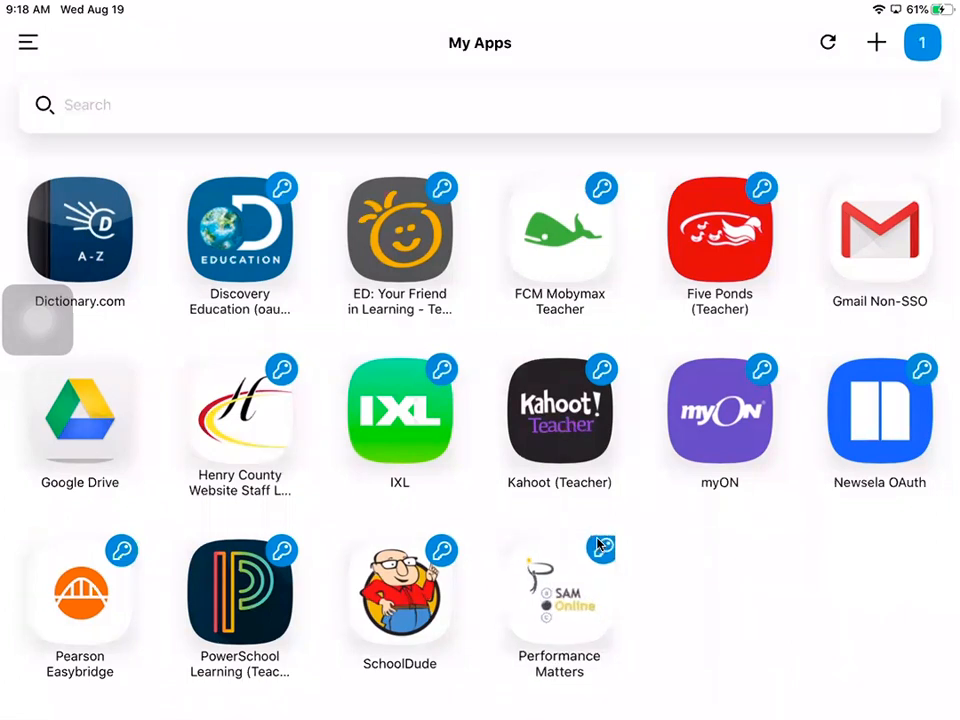
- Reopen the Performance Matters tile to reach its online testing Student Login page
click(559, 590)
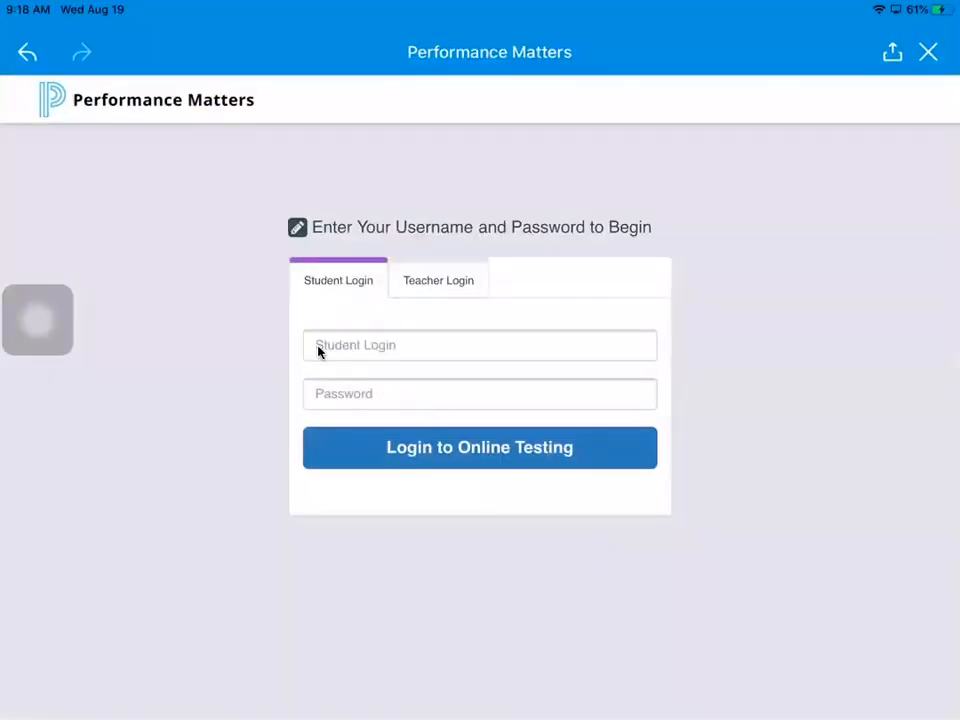
mouse_move(403, 341)
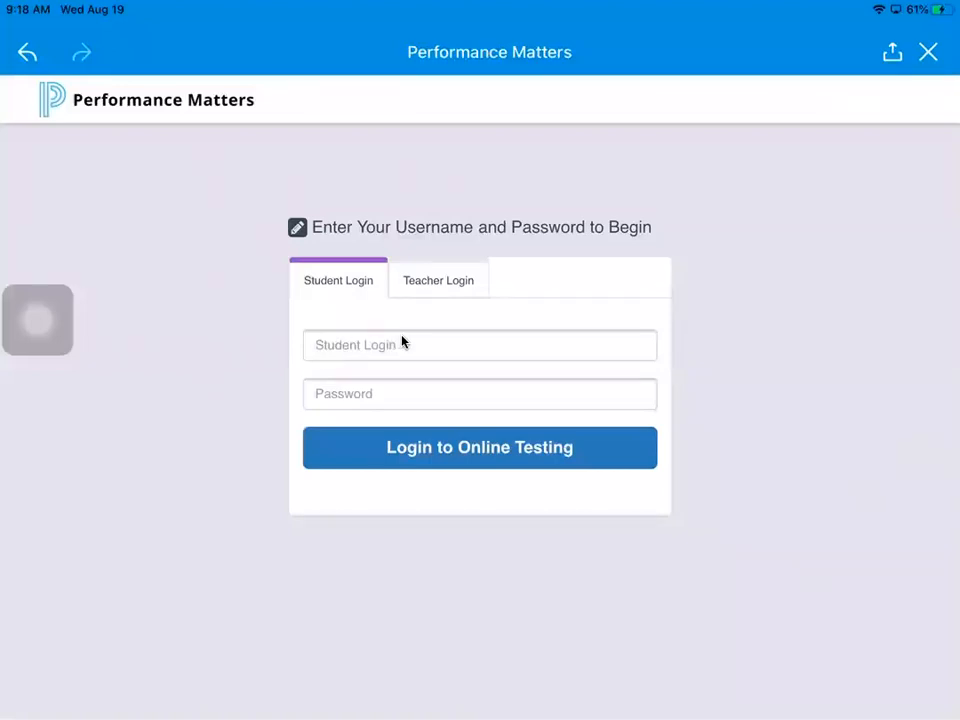
mouse_move(410, 398)
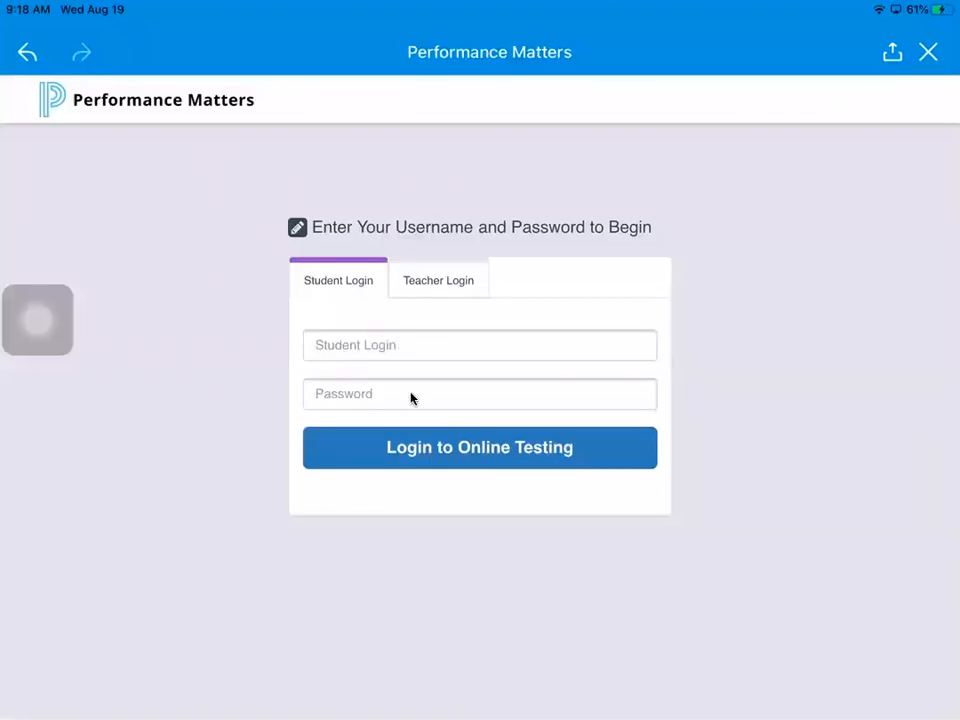